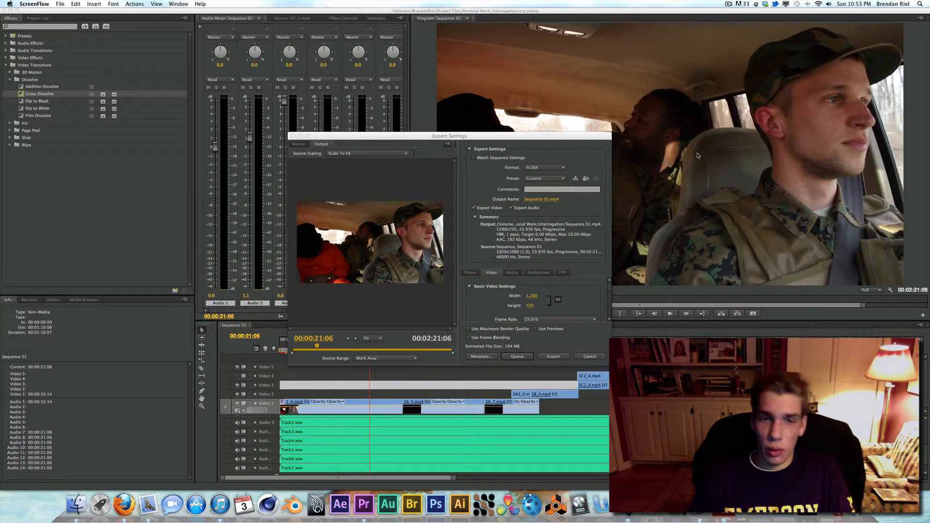
{"action": "mouse_move", "coordinate": [681, 172]}
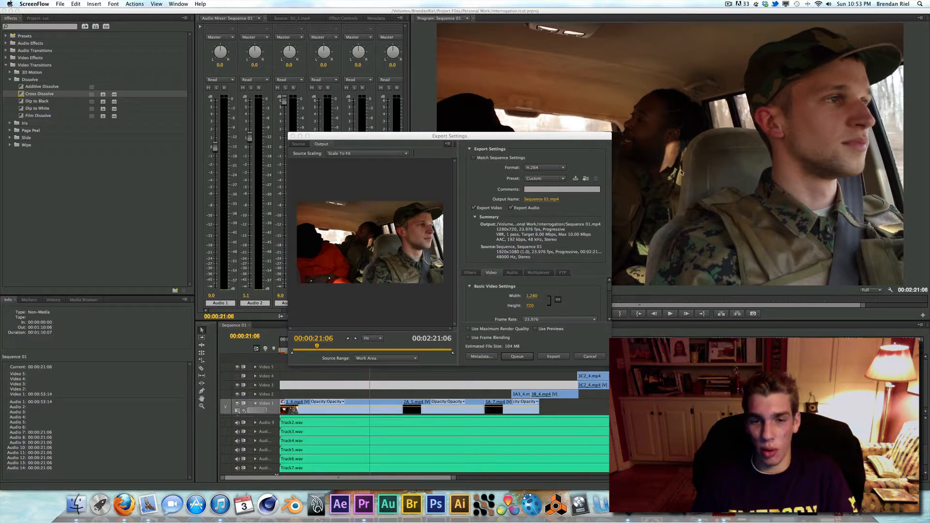
{"action": "mouse_move", "coordinate": [664, 180]}
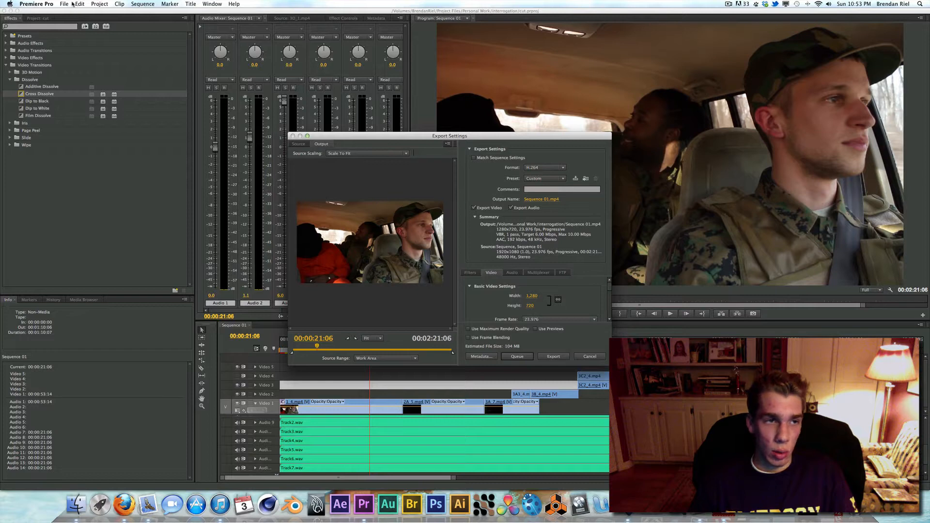
Set the export format to H.264 and display its preset choices.
{"action": "left_click", "coordinate": [64, 4]}
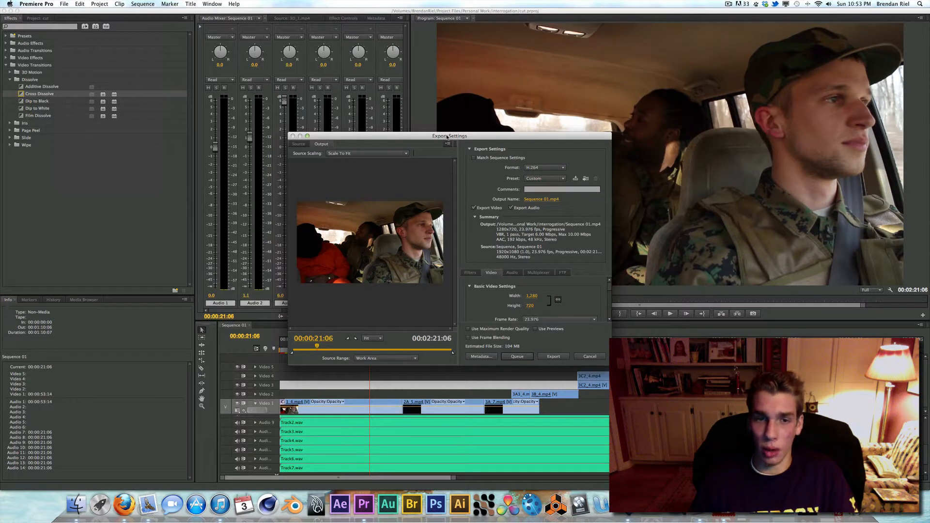
{"action": "left_click", "coordinate": [544, 167]}
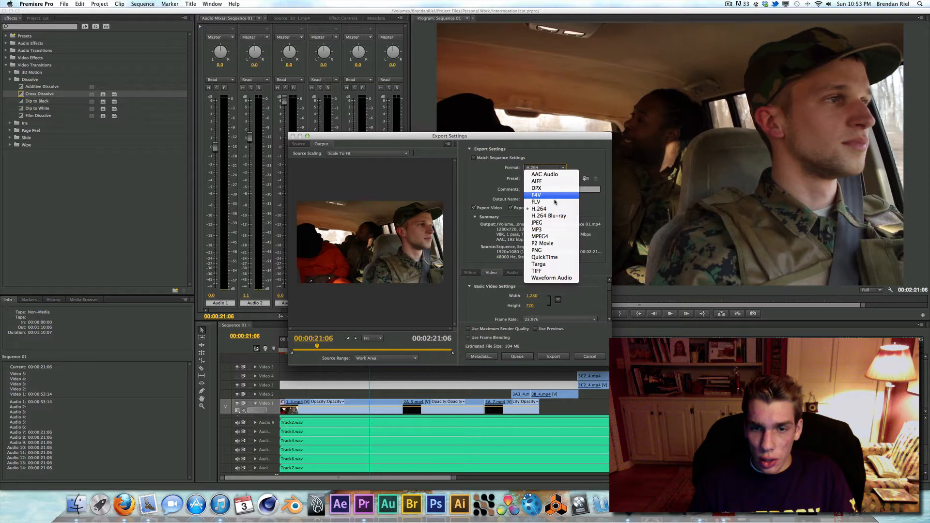
{"action": "left_click", "coordinate": [538, 208]}
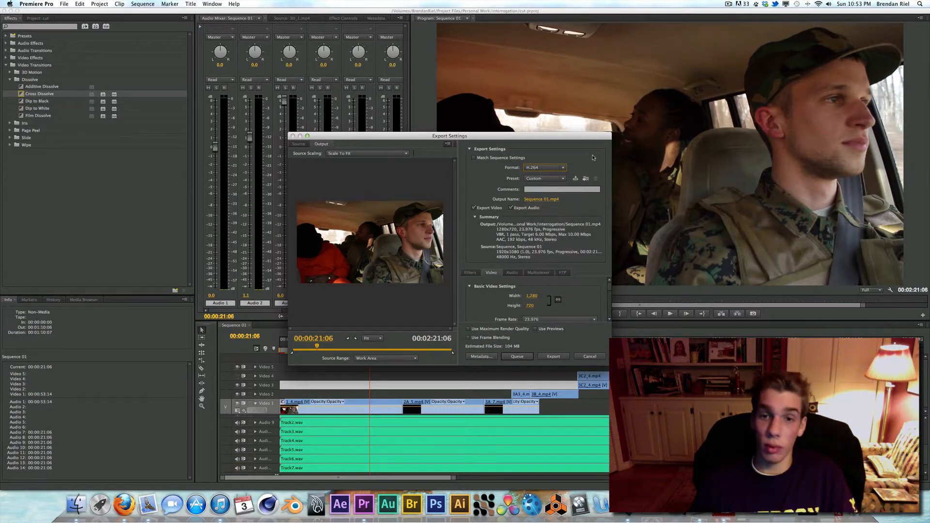
{"action": "left_click", "coordinate": [544, 178]}
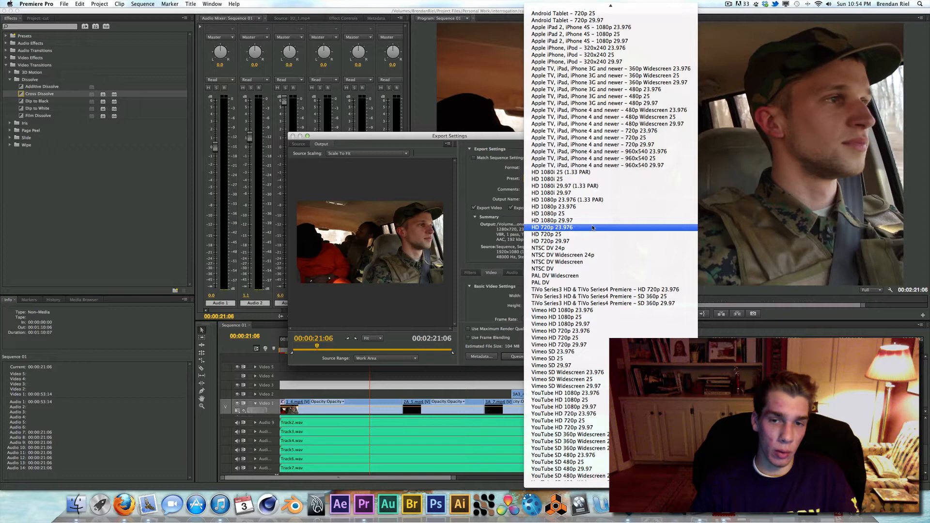
Open the Output Name save dialog proposing Sequence 01.mp4 in the interrogation folder.
{"action": "left_click", "coordinate": [552, 227]}
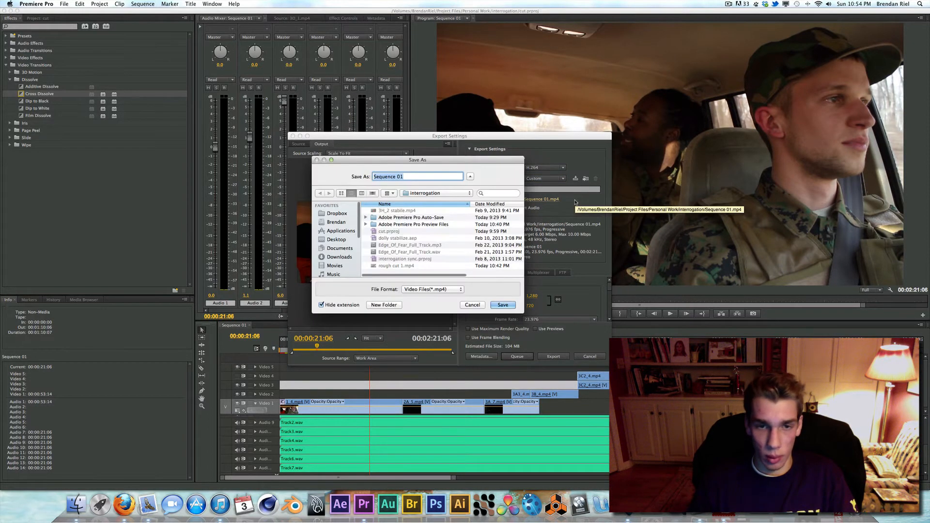
Save the output as Sequence 01.mp4 and return to Export Settings.
{"action": "left_click", "coordinate": [501, 304]}
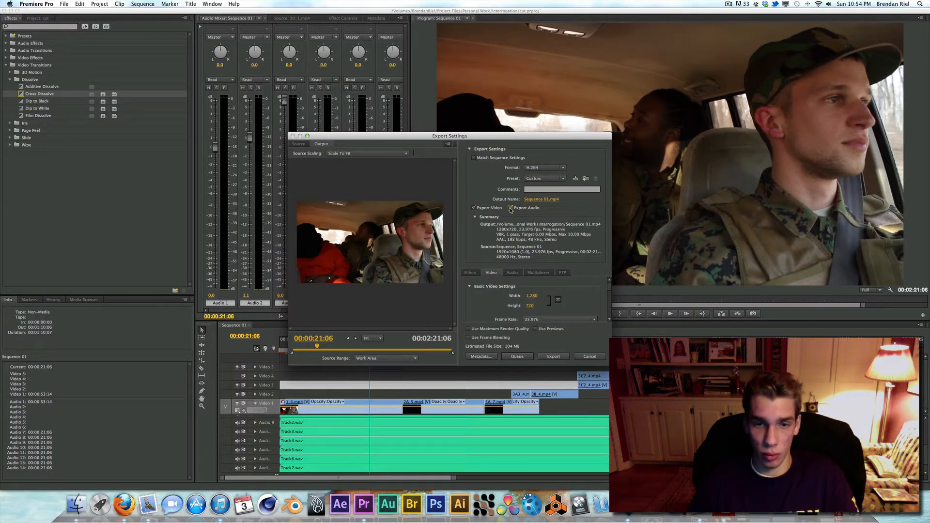
Review the Basic Video Settings and reopen the Preset list.
{"action": "left_click", "coordinate": [510, 208]}
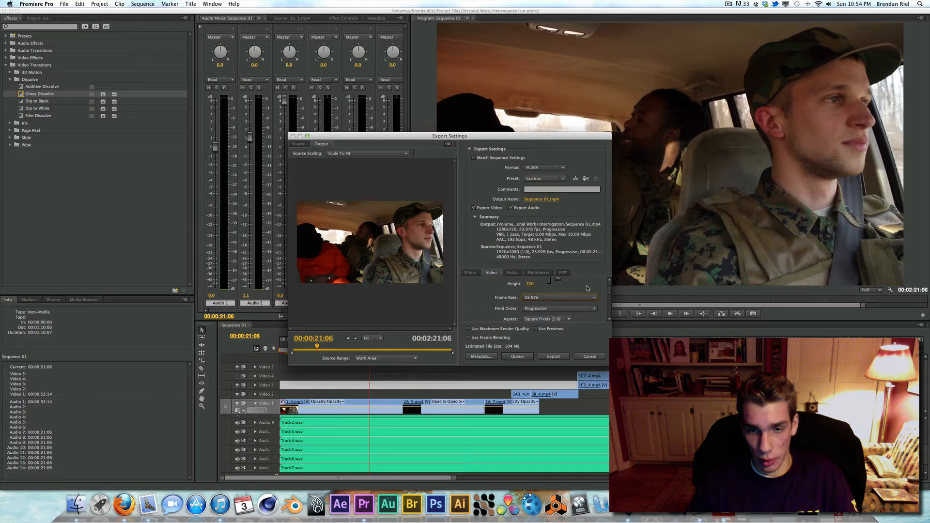
{"action": "left_click", "coordinate": [544, 178]}
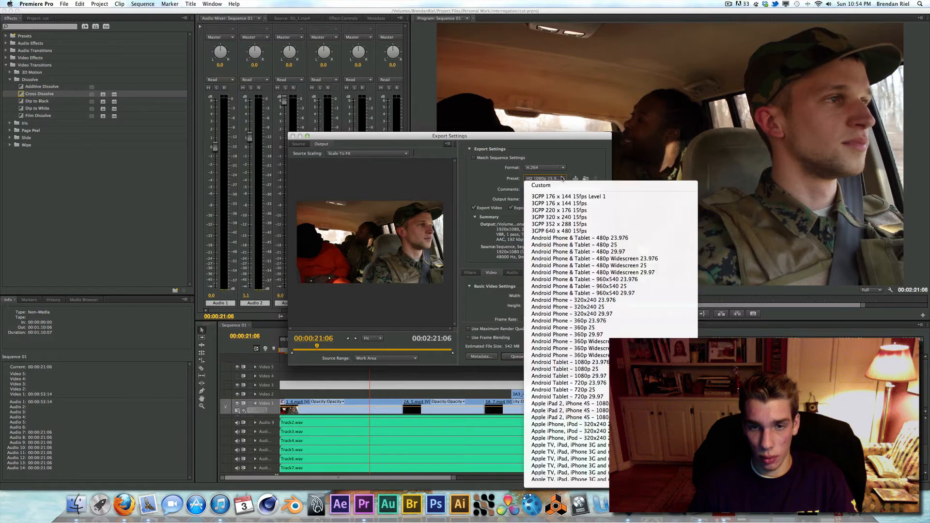
Choose the HD 720p 23.976 preset, dropping estimated size to 104 MB.
{"action": "left_click", "coordinate": [568, 383]}
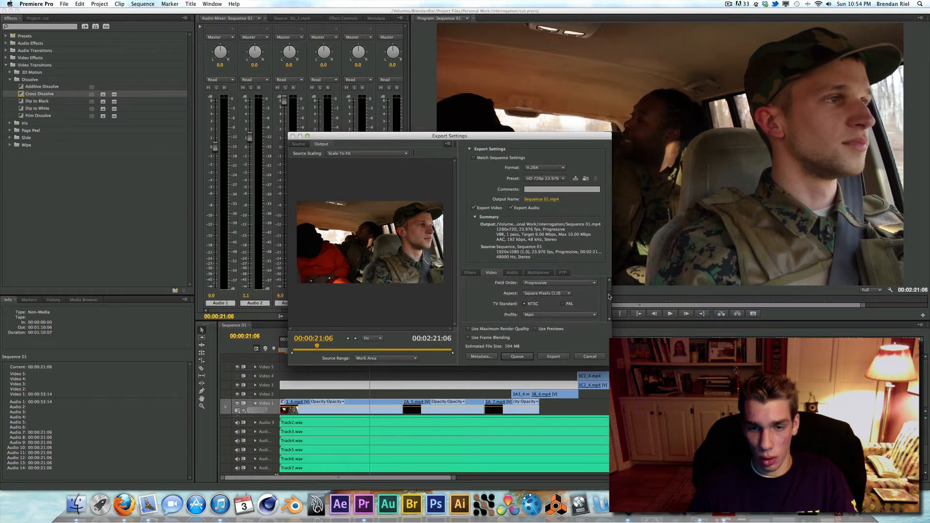
{"action": "left_click", "coordinate": [470, 285]}
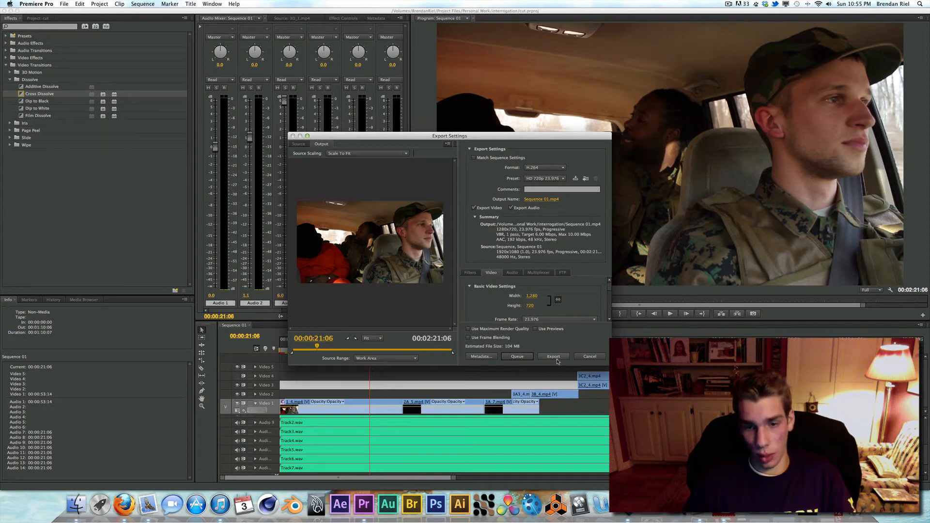
{"action": "mouse_move", "coordinate": [553, 357]}
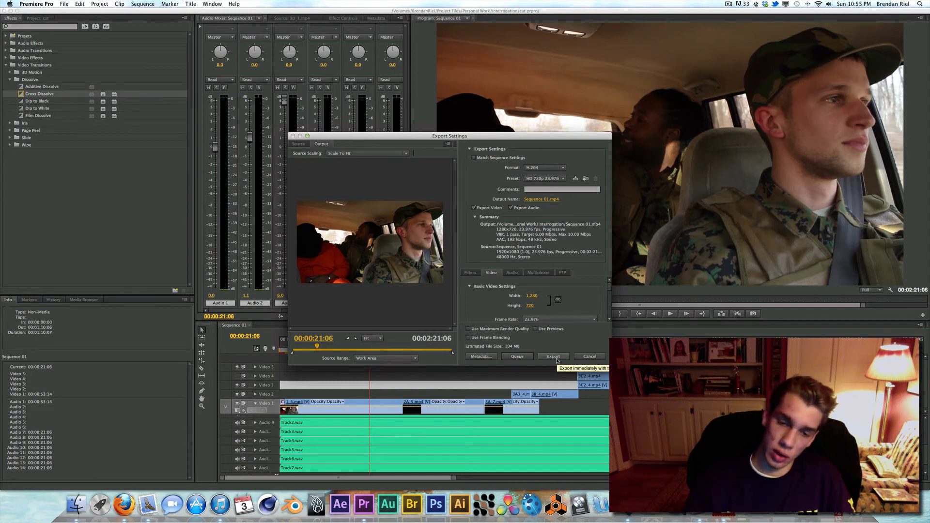